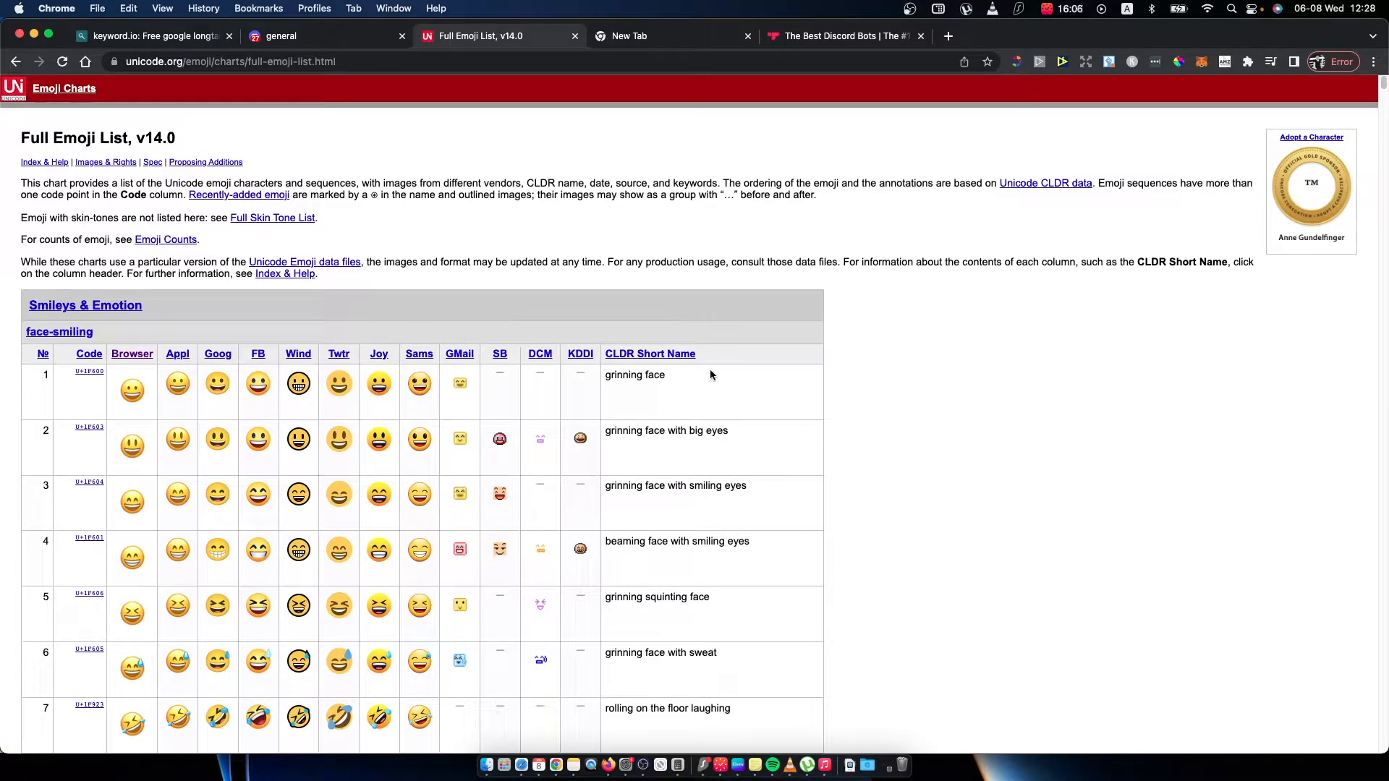
Step: Scroll the Full Emoji List down past the smileys to the face-costume rows with the clown face
scroll(down, 3)
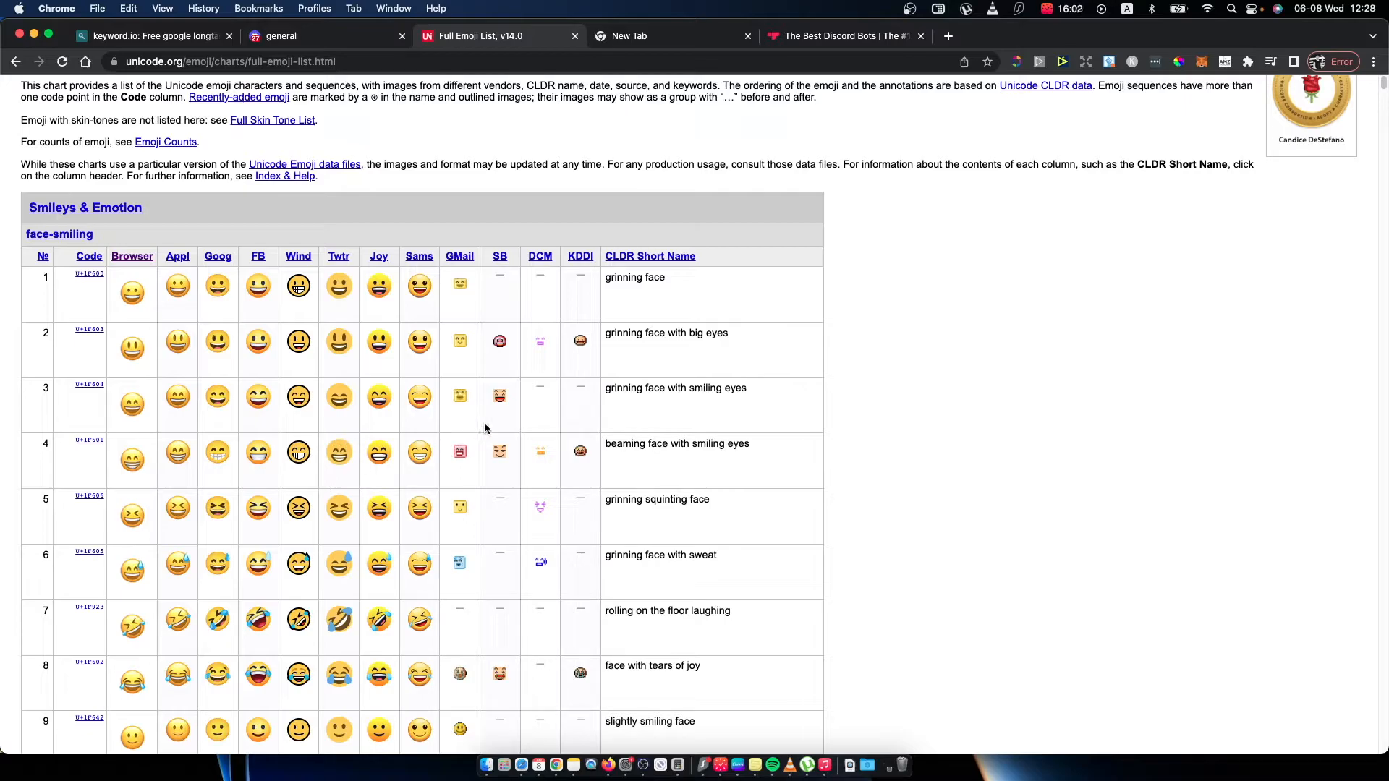
scroll(down, 3)
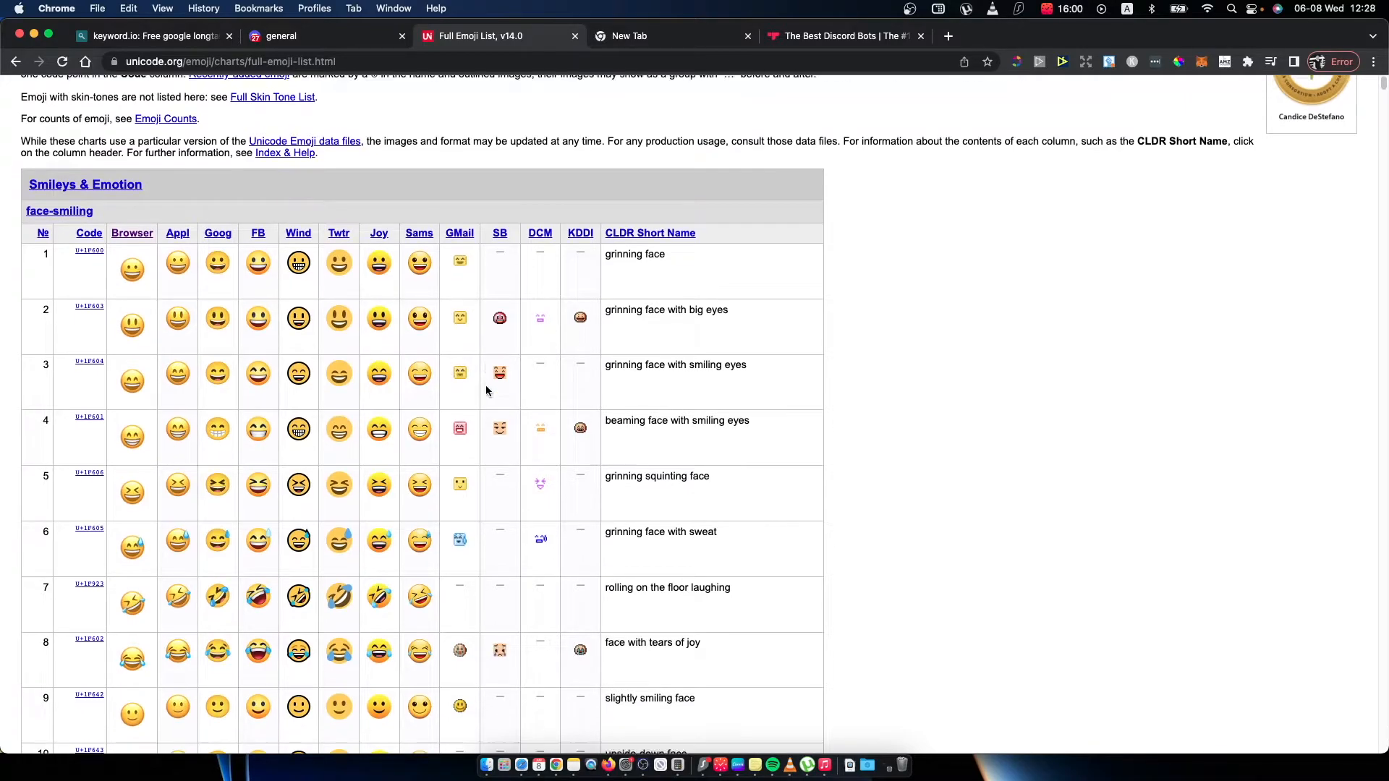
scroll(down, 3)
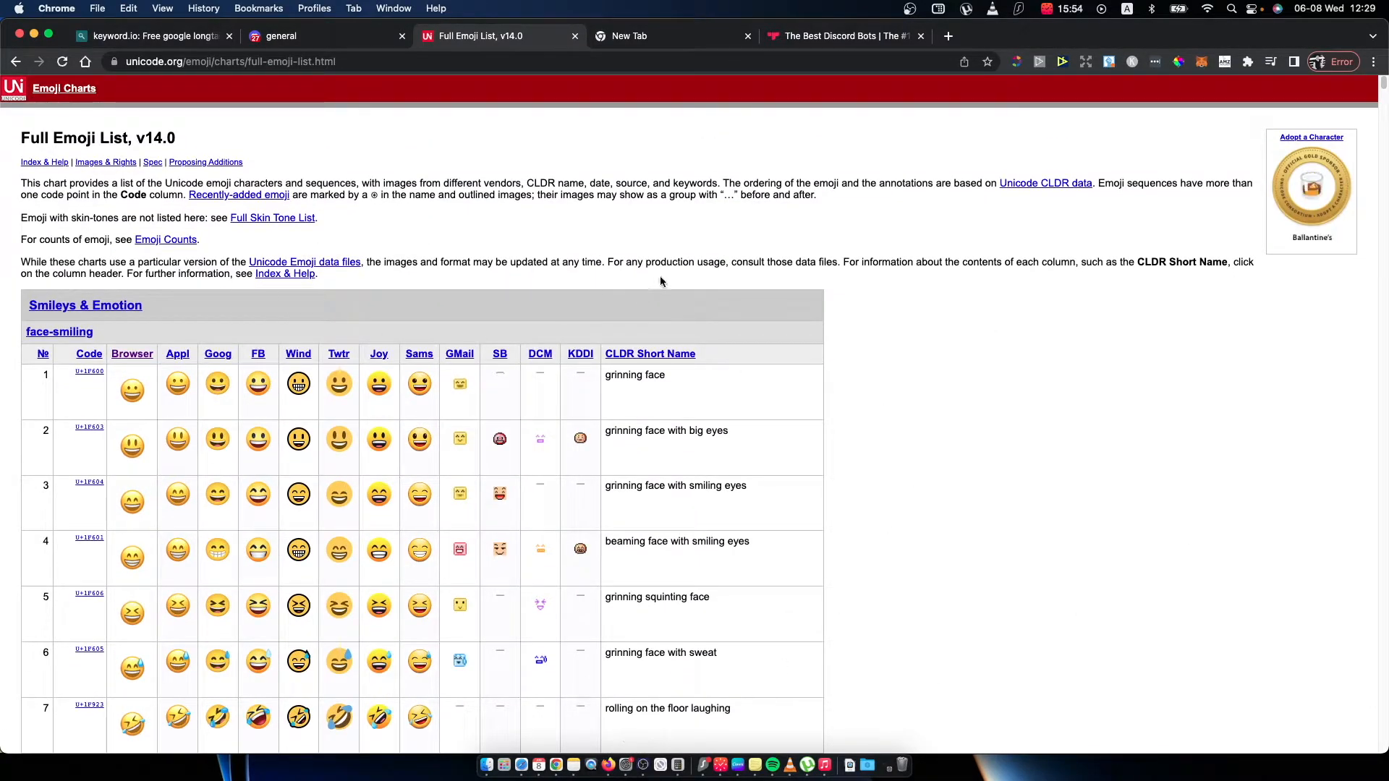
mouse_move(314, 739)
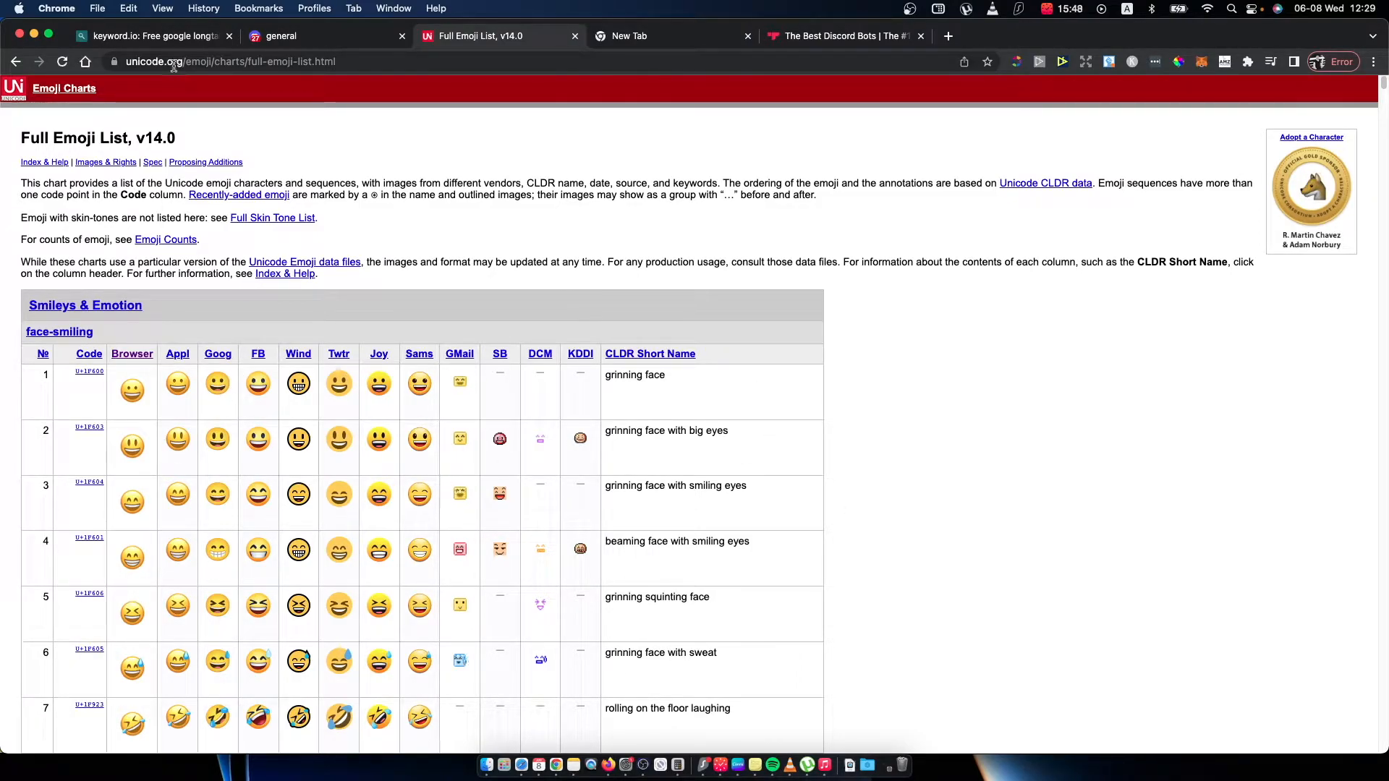
scroll(down, 3)
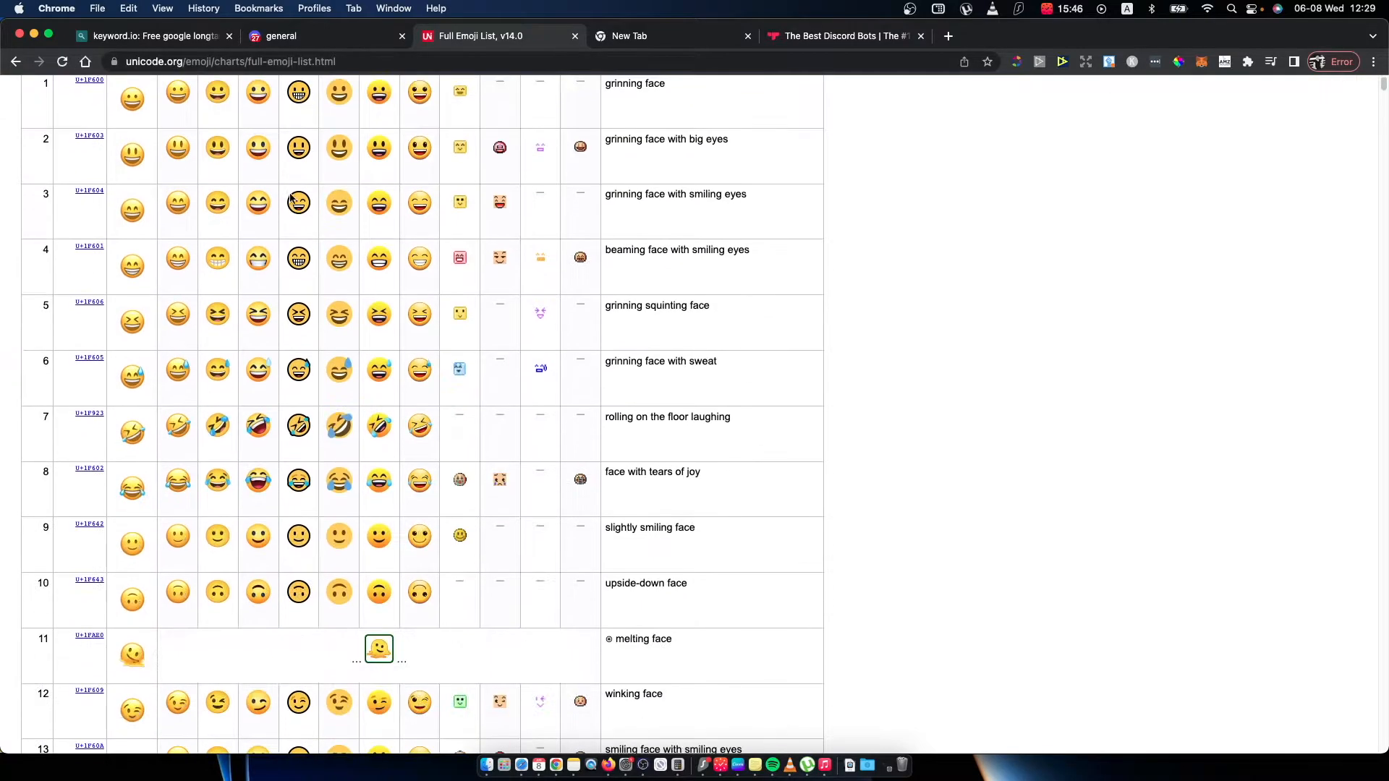
scroll(down, 3)
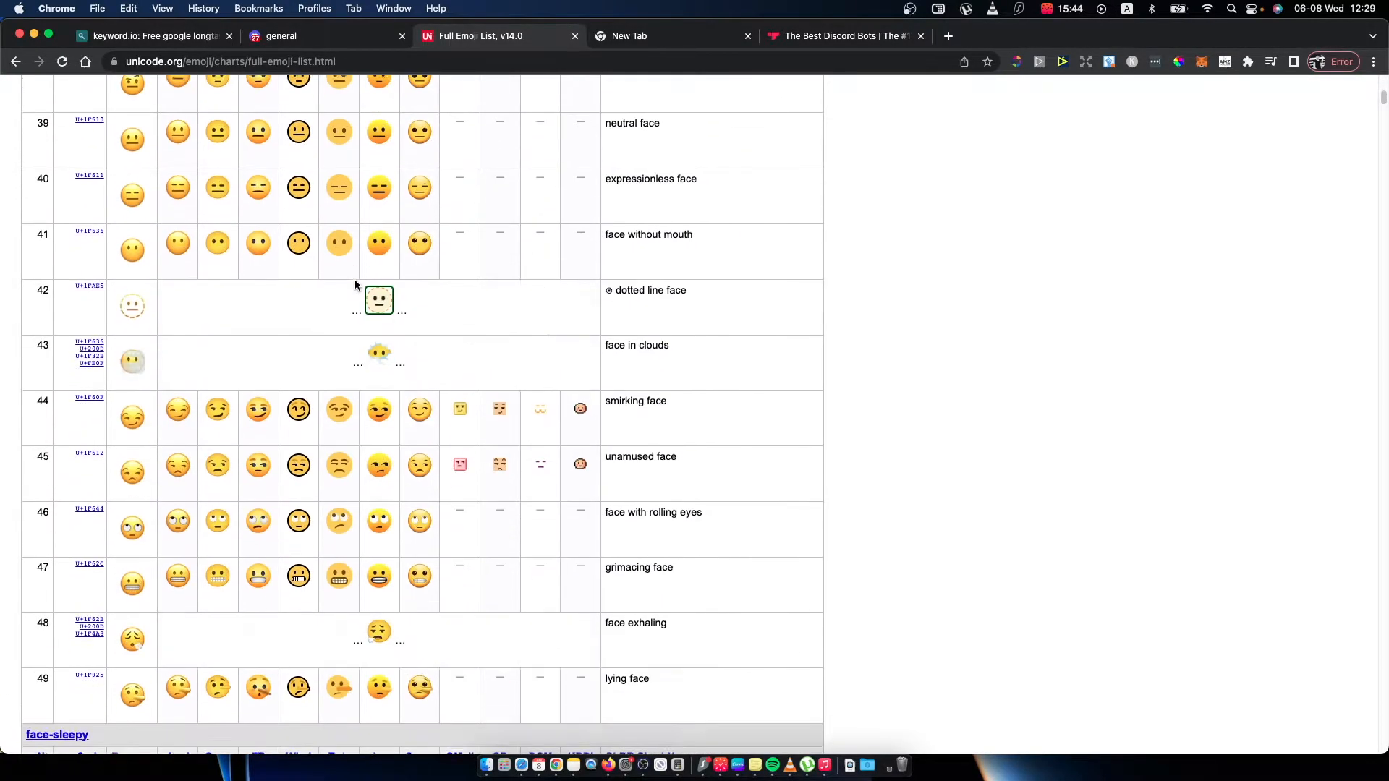
scroll(down, 3)
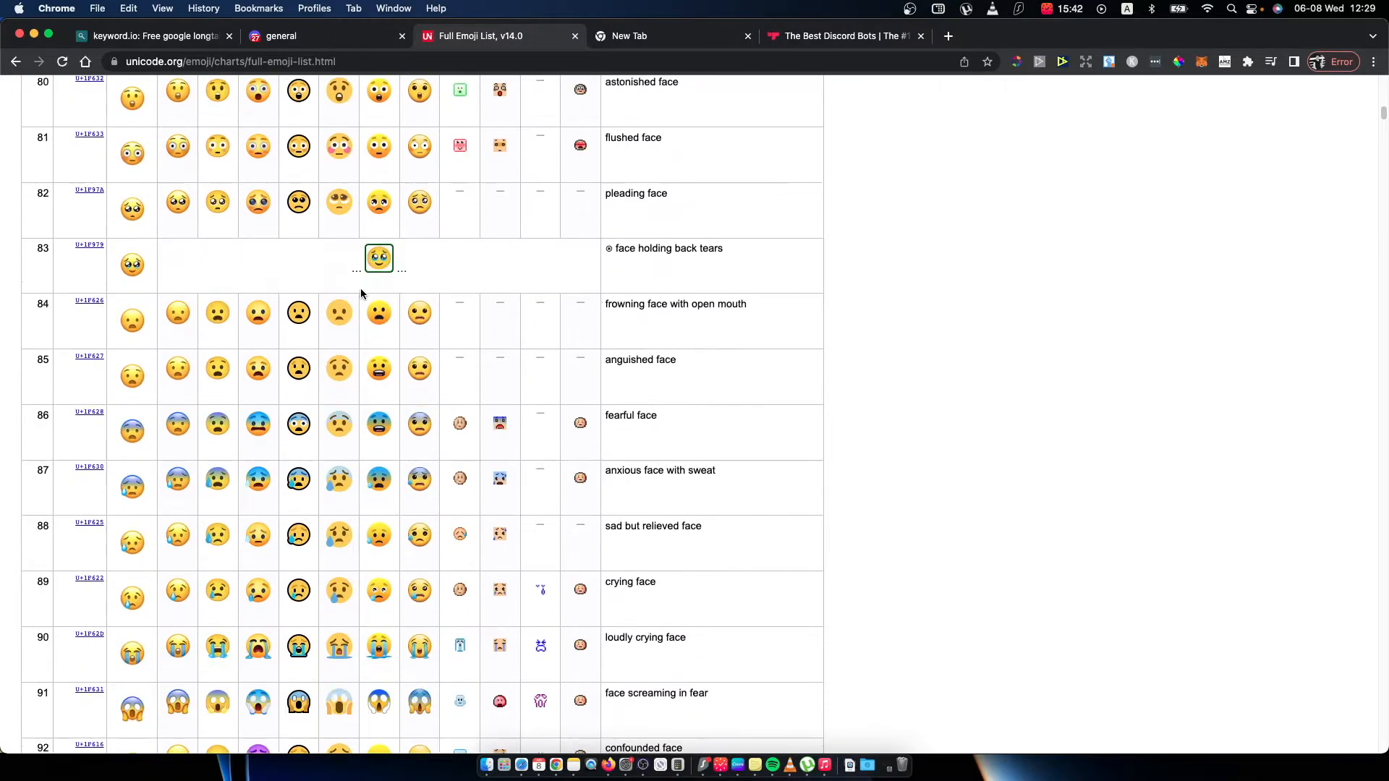
scroll(down, 3)
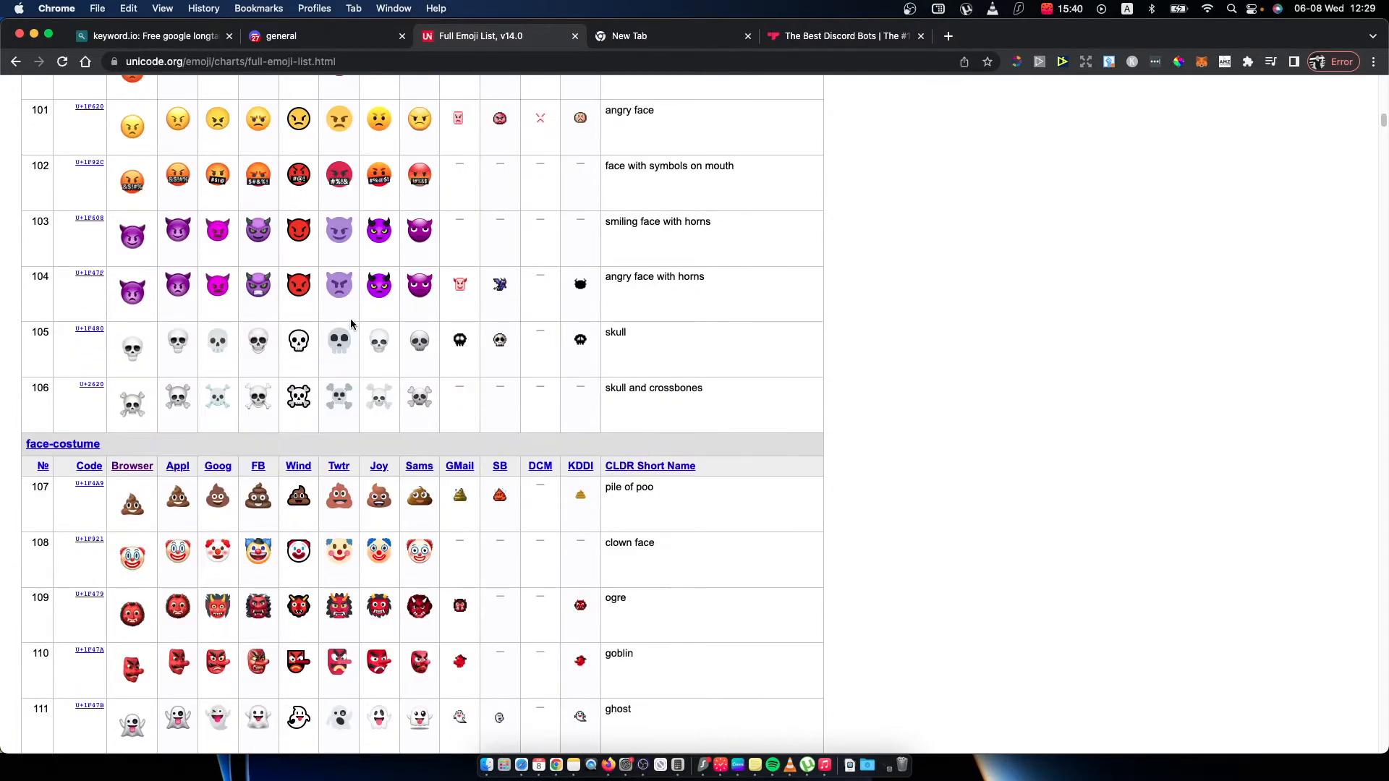
scroll(down, 3)
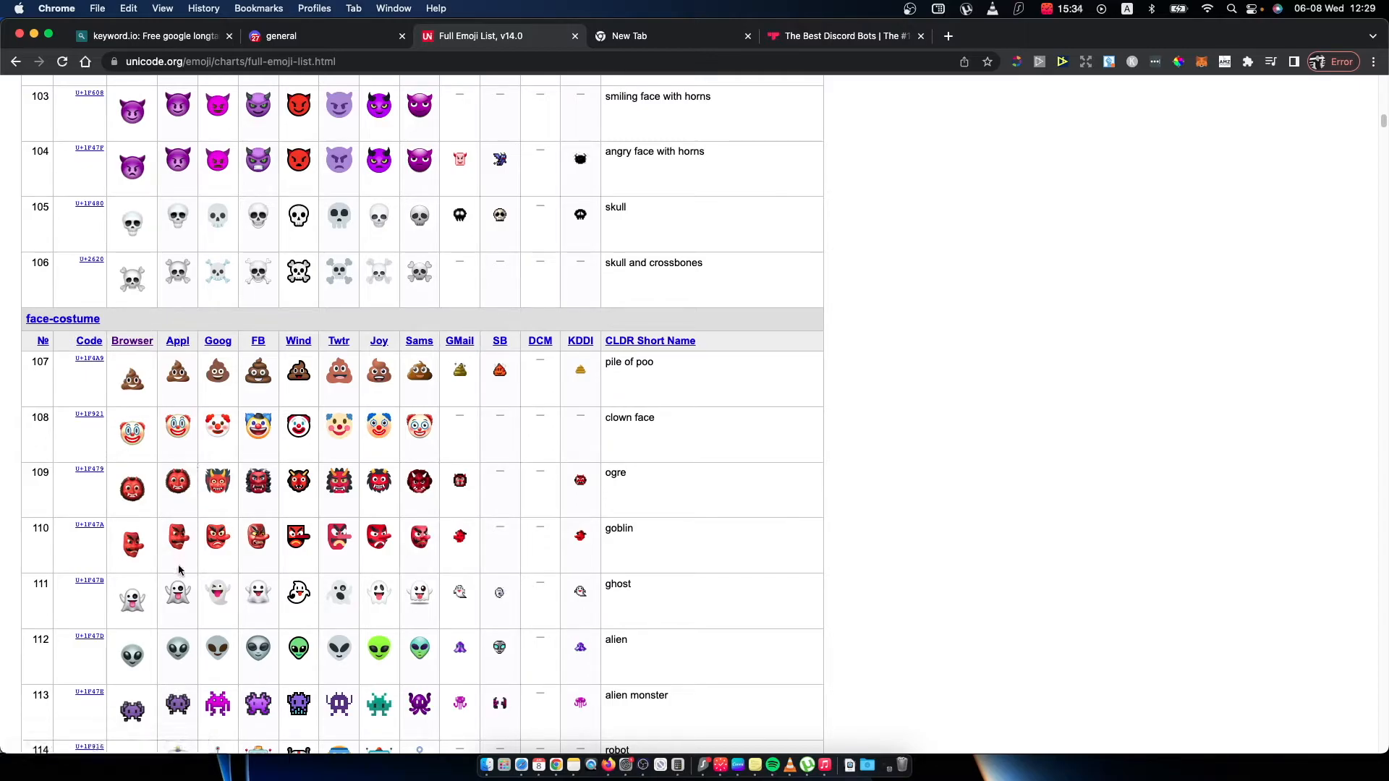
mouse_move(274, 355)
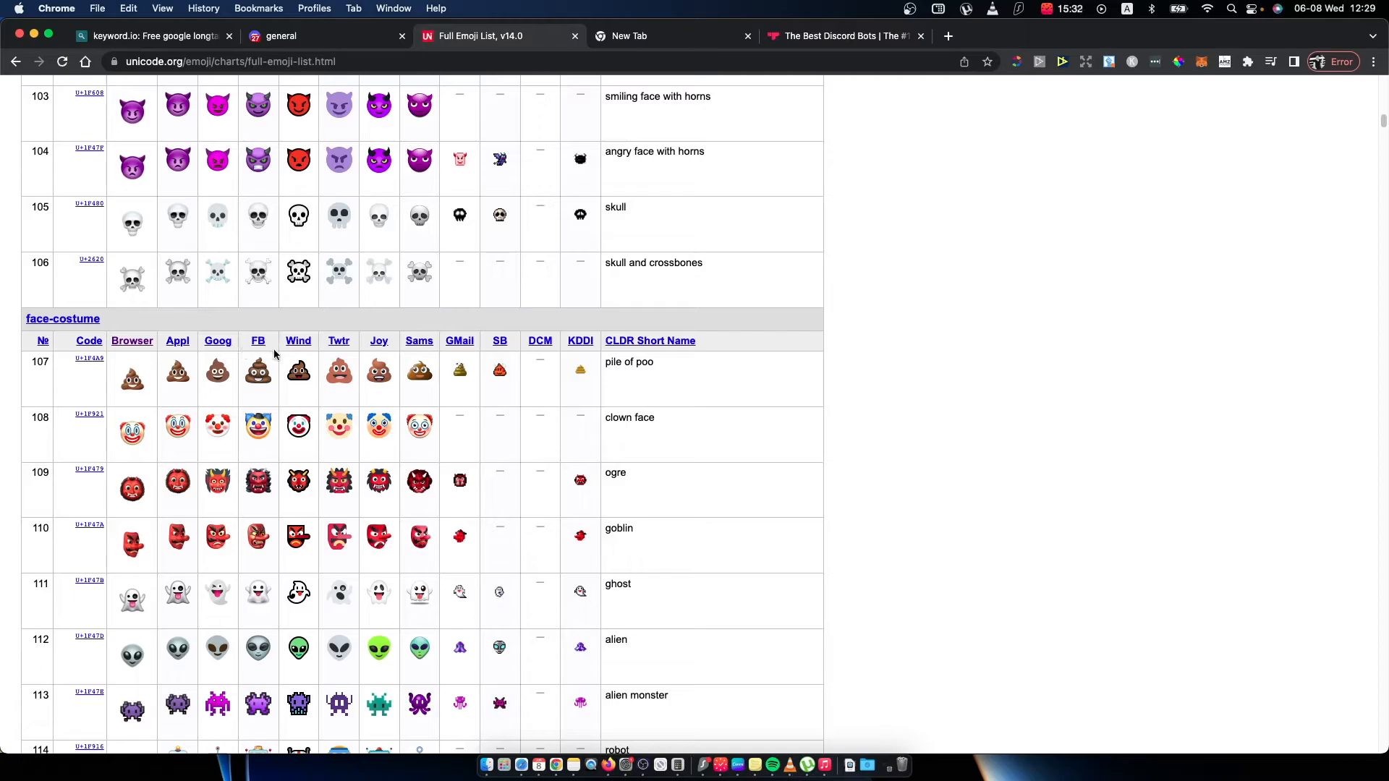
mouse_move(139, 447)
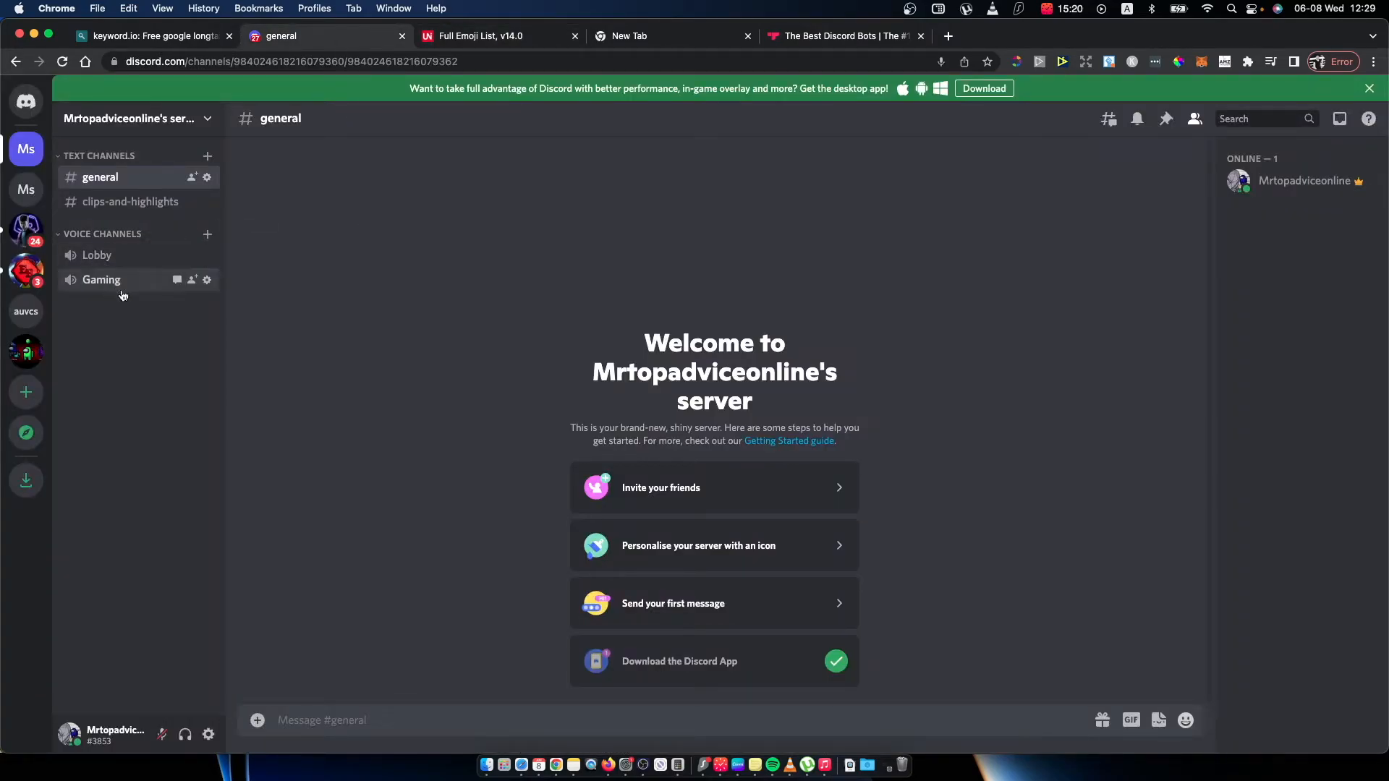
mouse_move(96, 254)
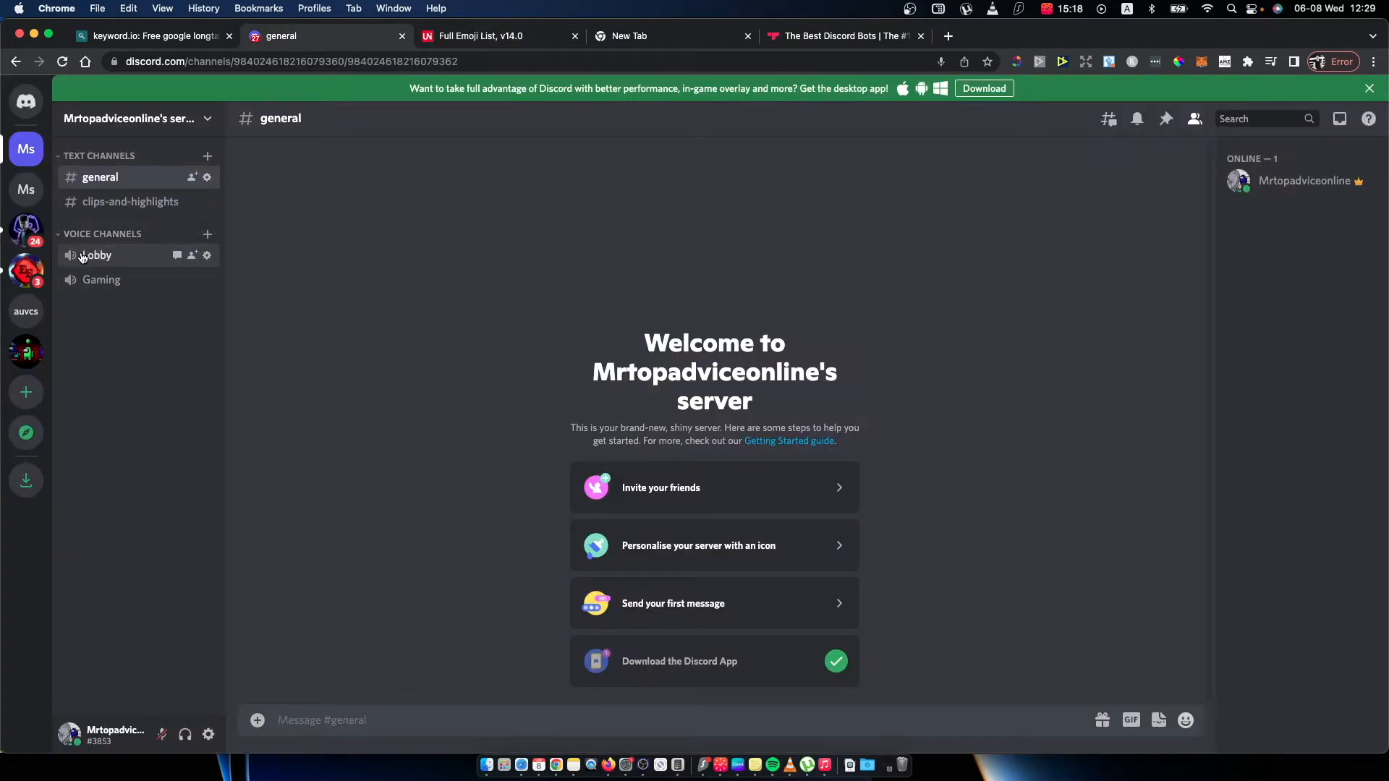
mouse_move(207, 256)
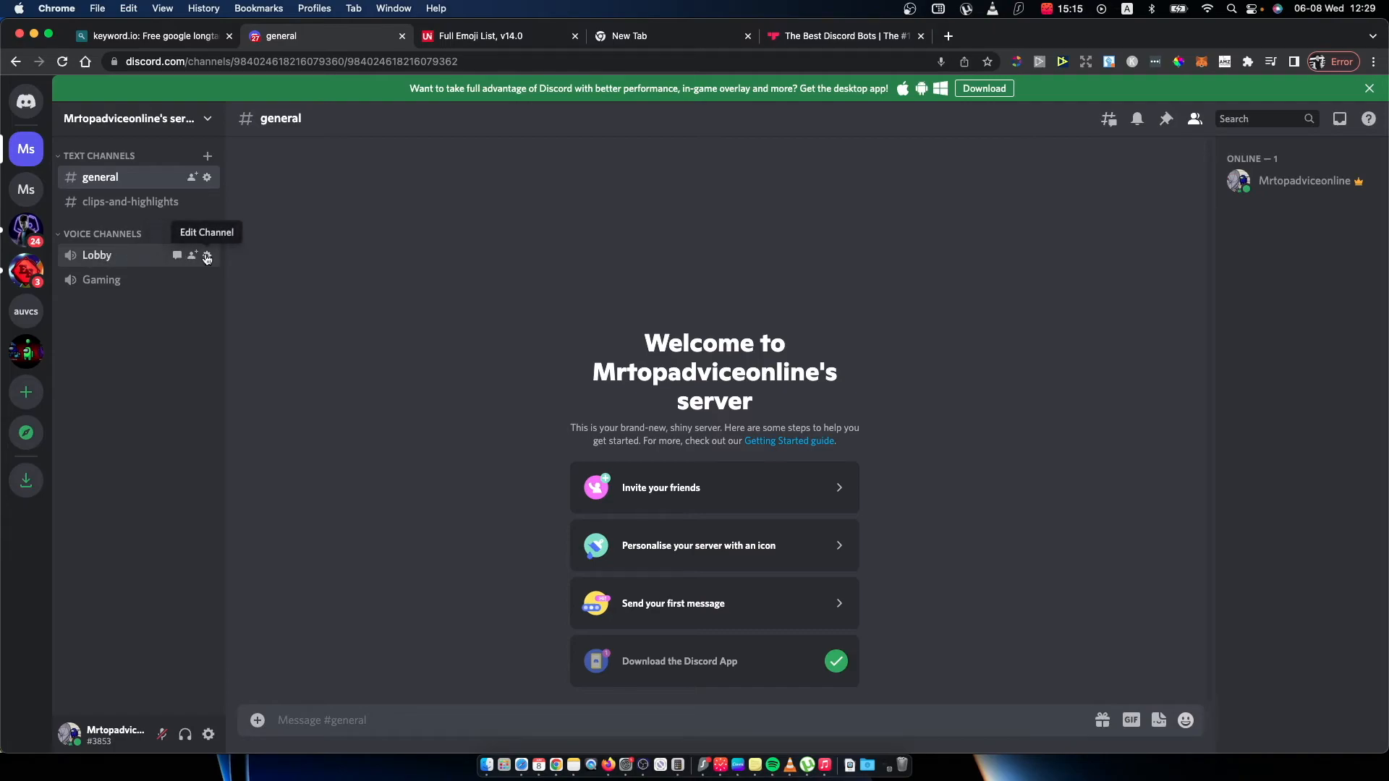
mouse_move(207, 258)
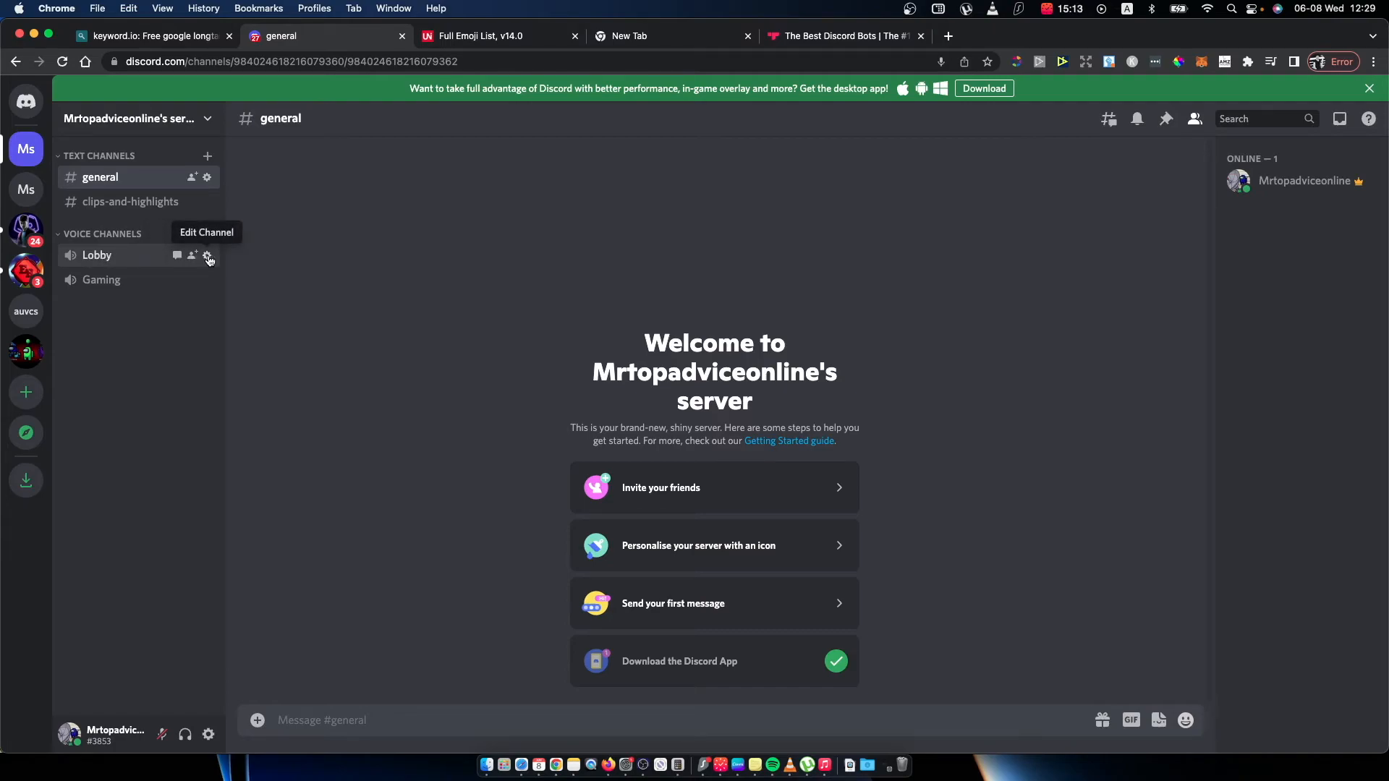
Step: Rename the Lobby voice channel to end with the clown emoji and close its settings
click(207, 257)
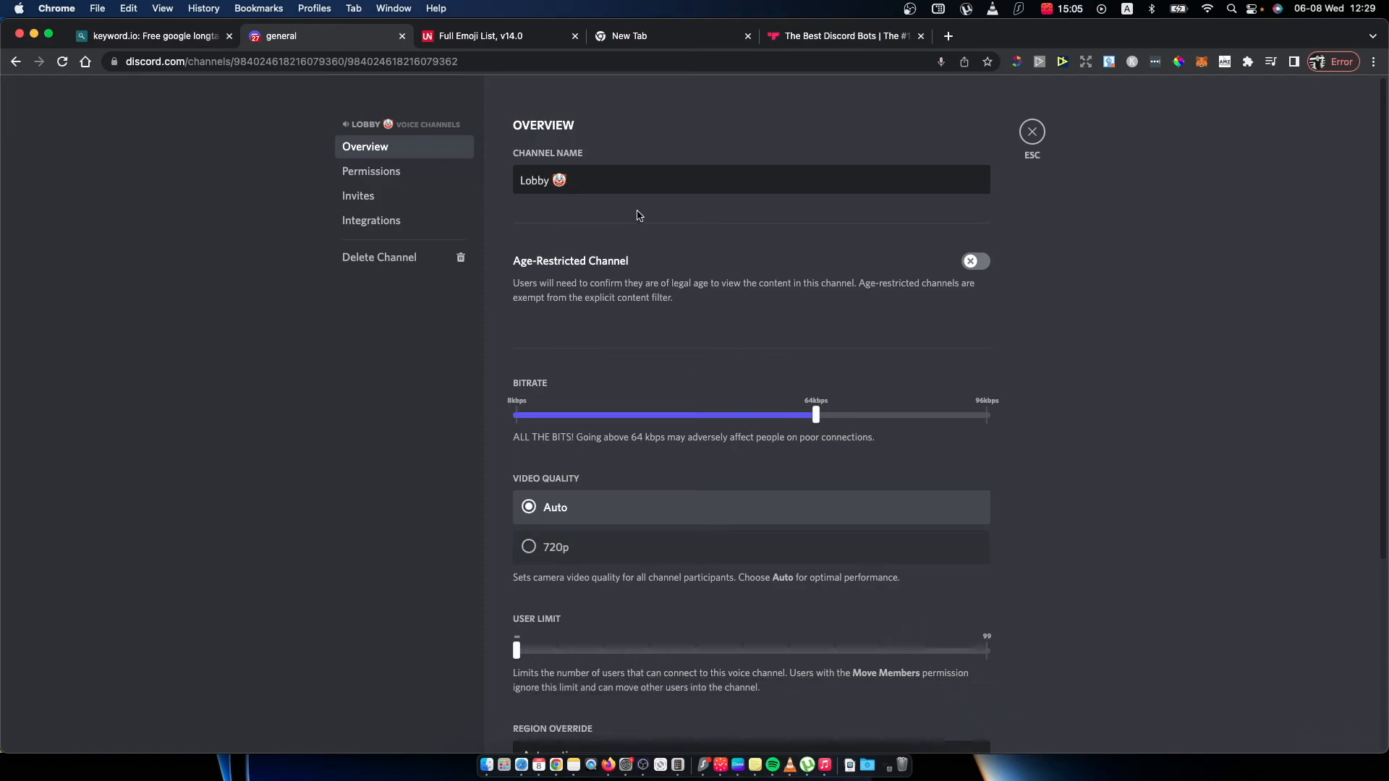
click(1031, 131)
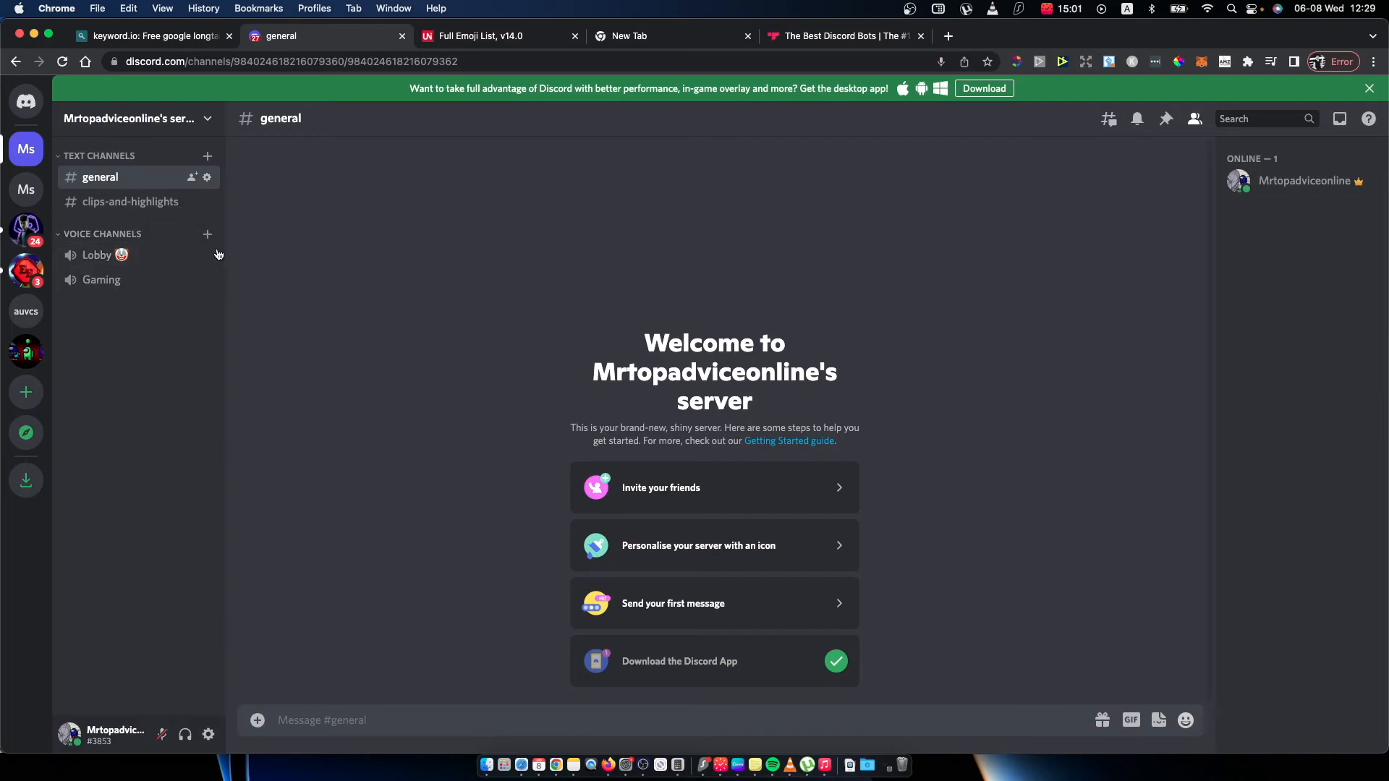
mouse_move(97, 255)
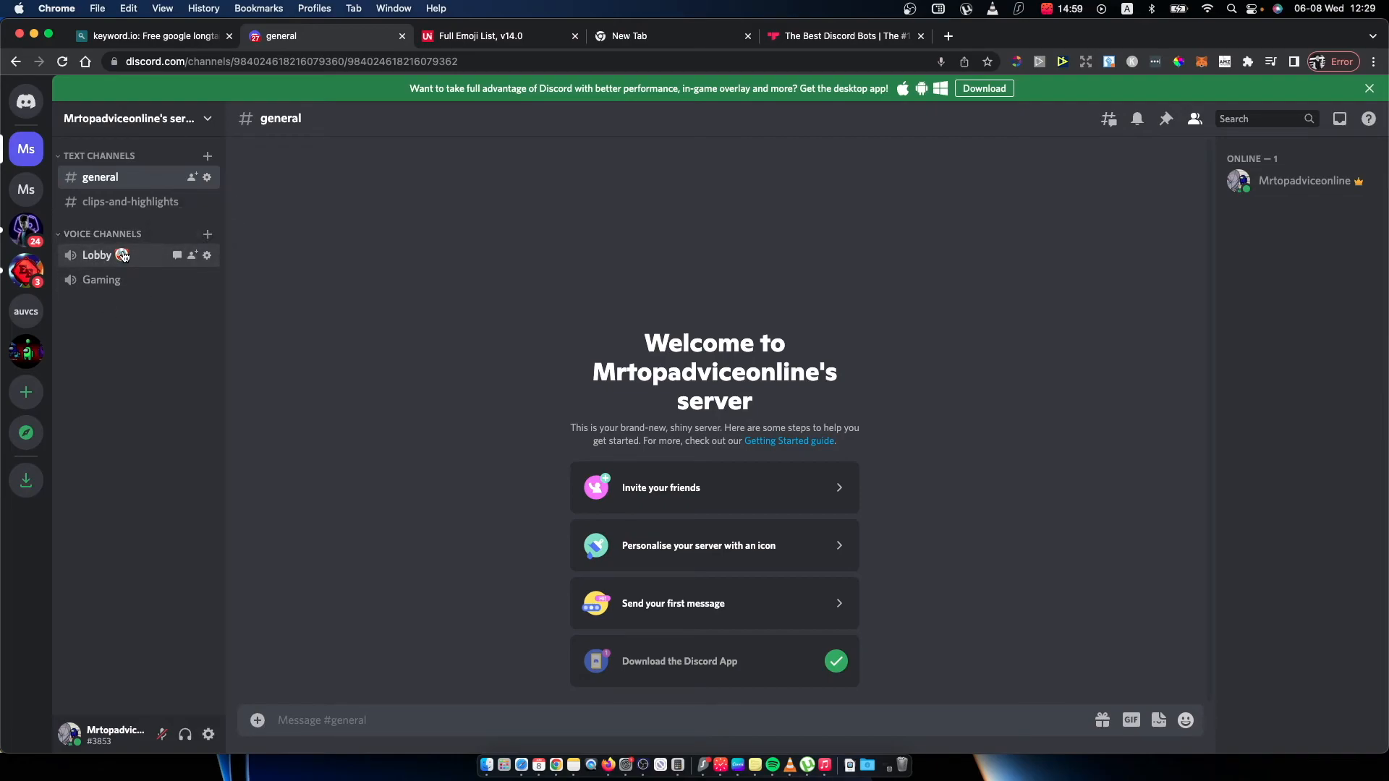
mouse_move(101, 279)
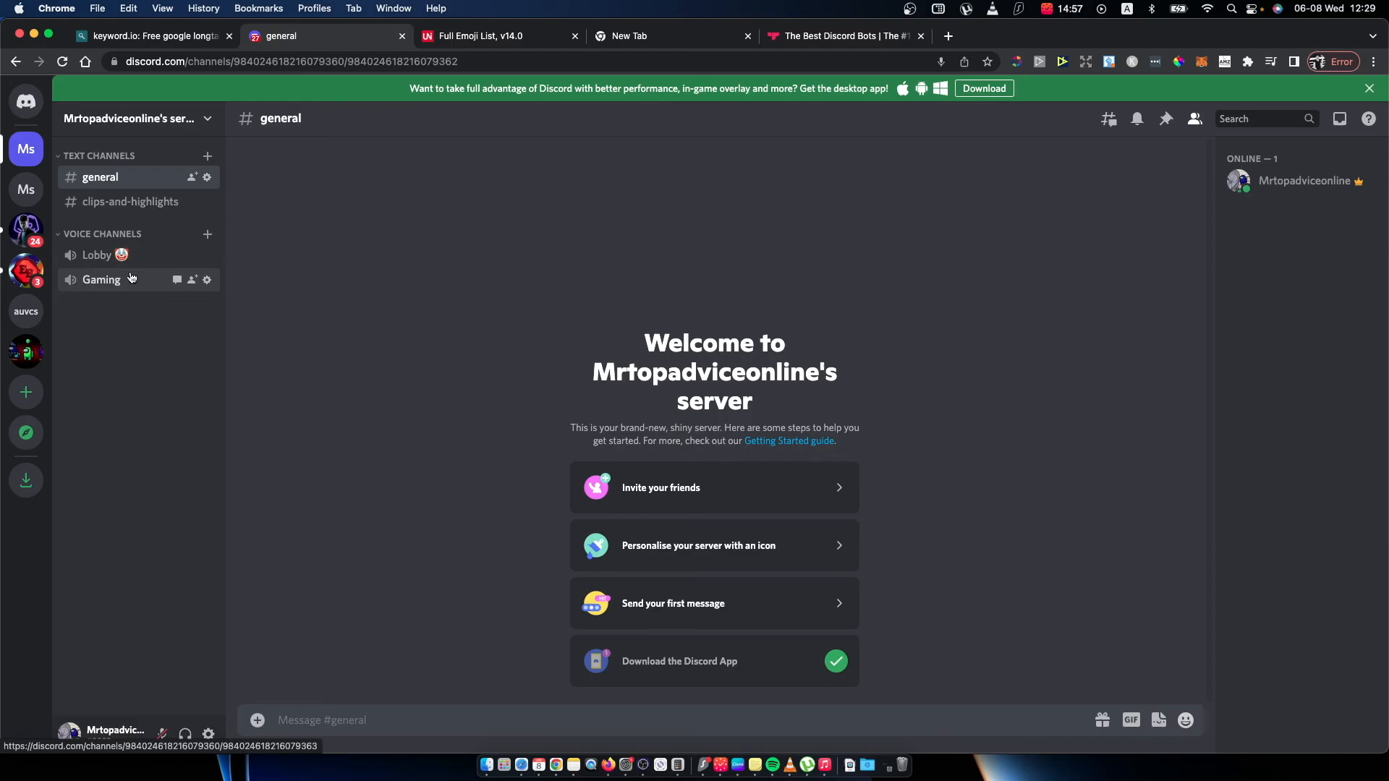